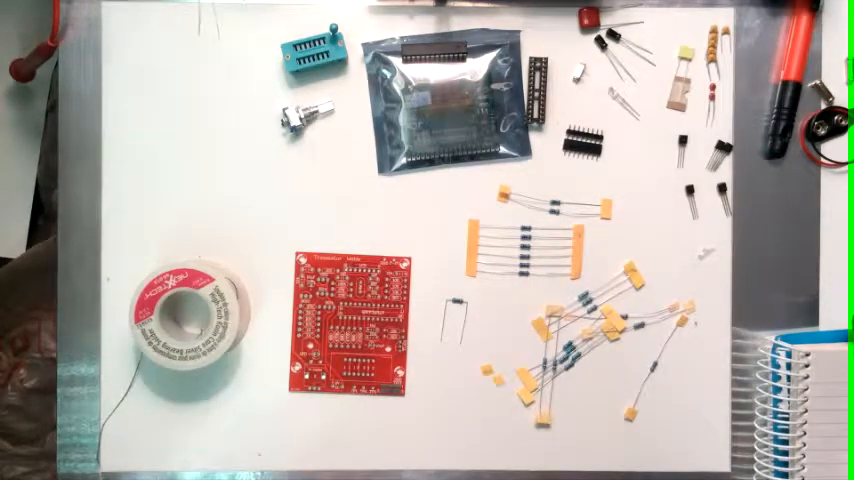
pyautogui.moveTo(350, 330); pyautogui.dragTo(340, 360)
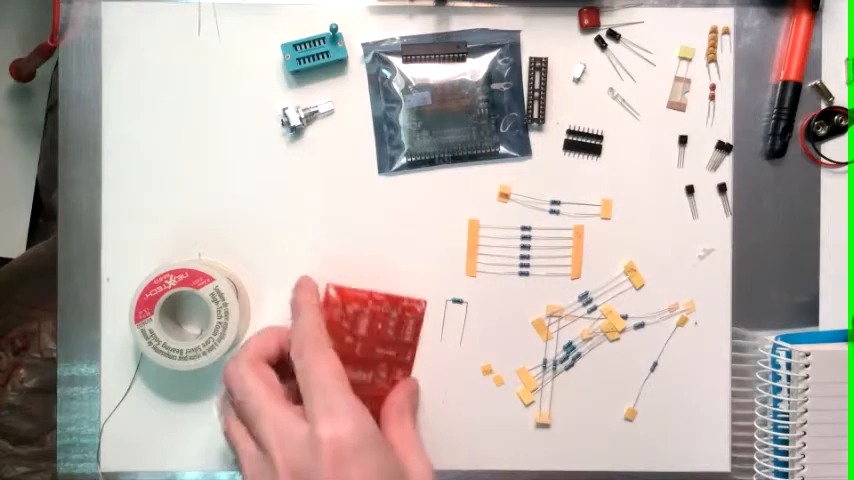